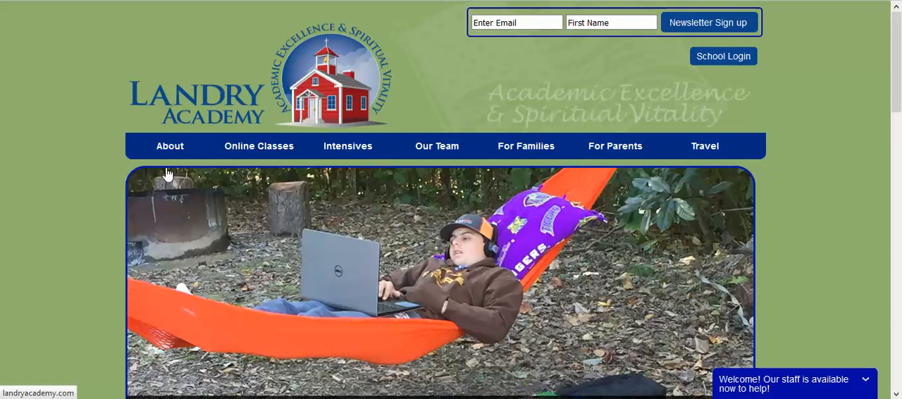
mouse_move(169, 146)
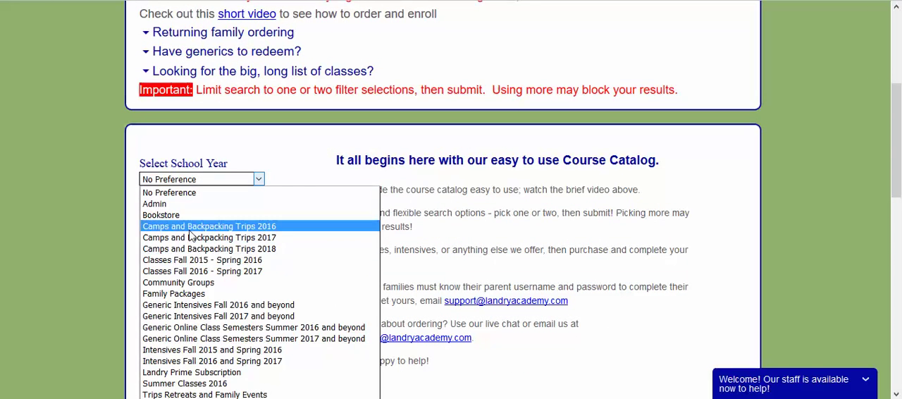
mouse_move(153, 203)
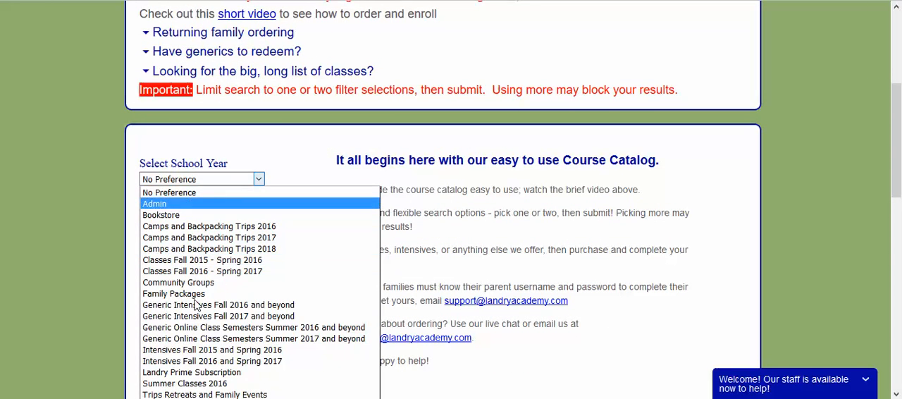
Filter the course catalog to the Classes Fall 2016 - Spring 2017 school year
left_click(202, 270)
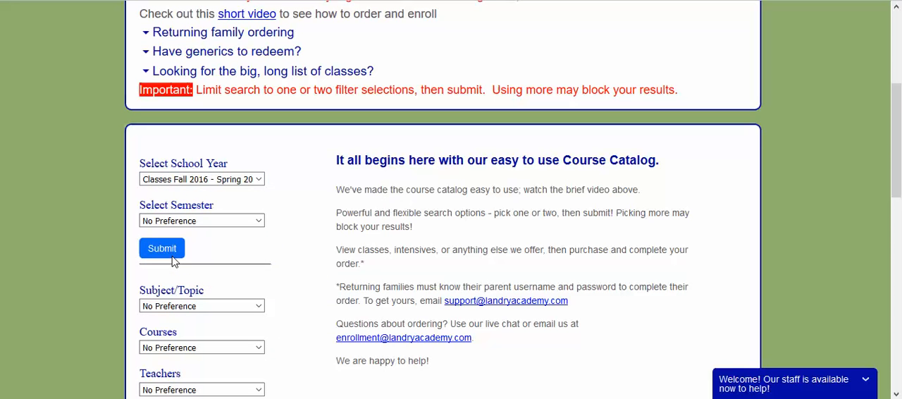
Submit the catalog search and expand the $390 Accounting: Income Tax class description
left_click(162, 248)
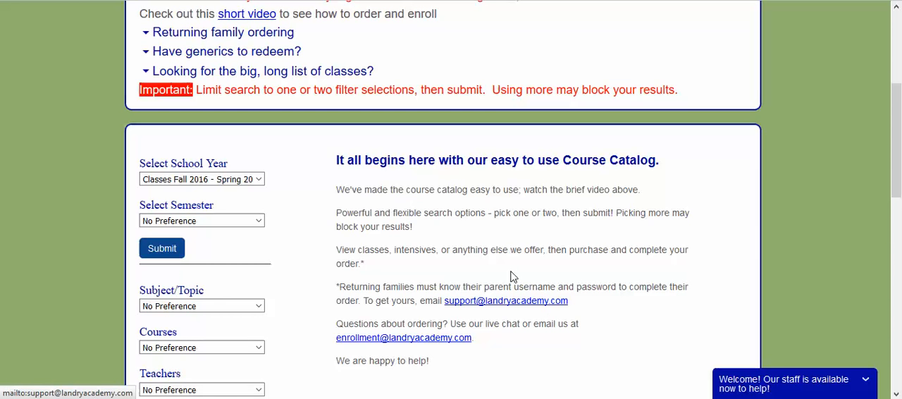
left_click(161, 248)
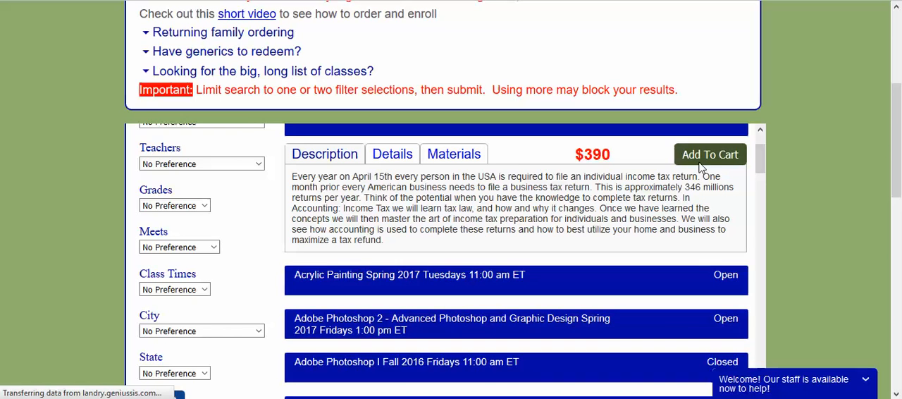
Add two Accounting: Income Tax seats ($780) to the cart and confirm checkout
left_click(709, 153)
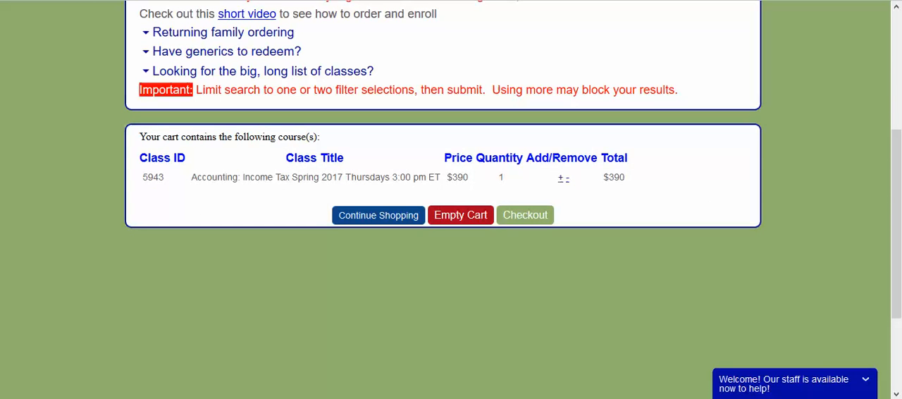
mouse_move(768, 383)
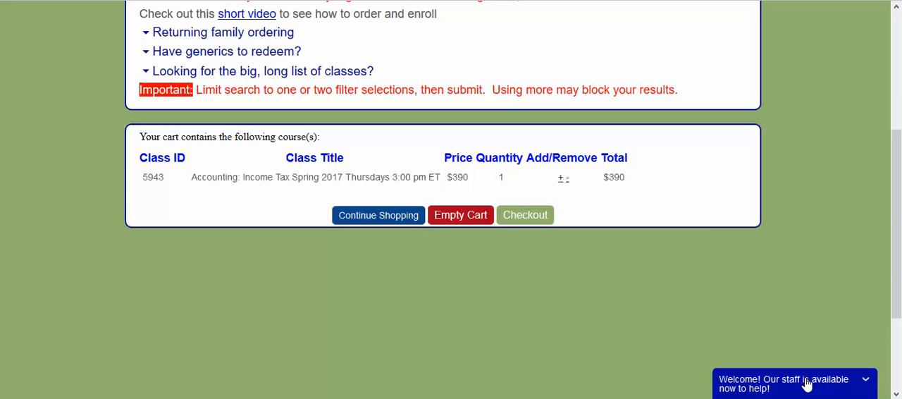
mouse_move(585, 348)
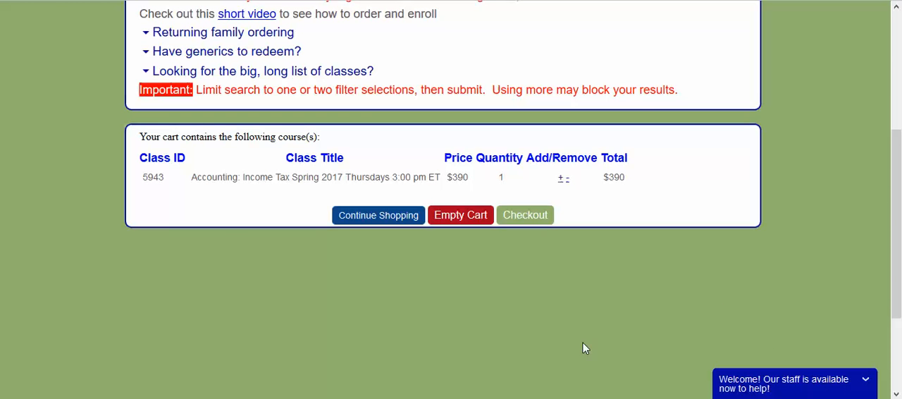
mouse_move(560, 179)
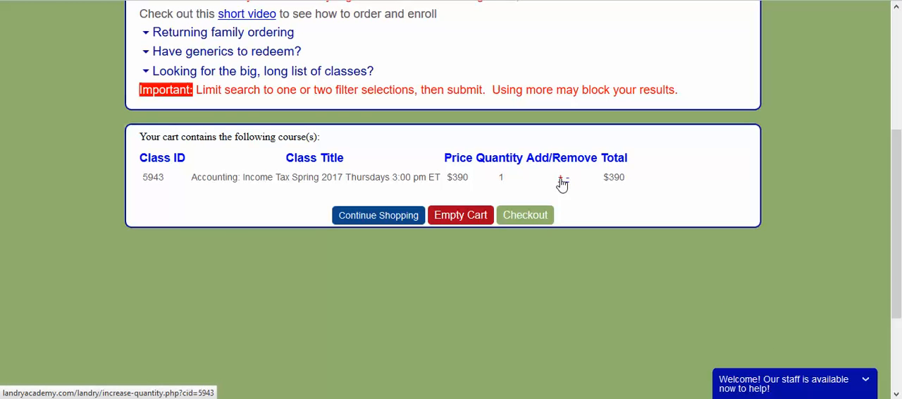
left_click(560, 177)
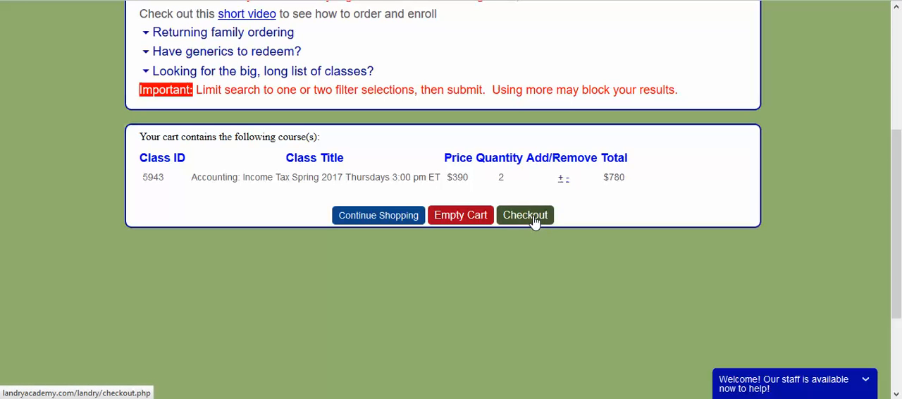
left_click(524, 214)
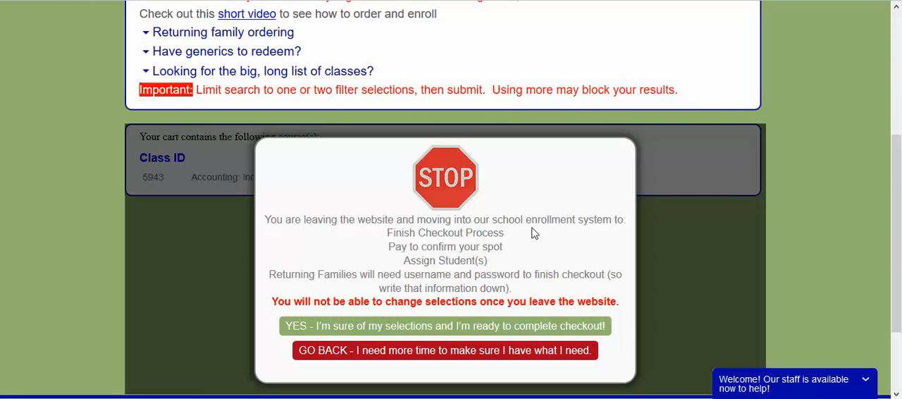
mouse_move(523, 332)
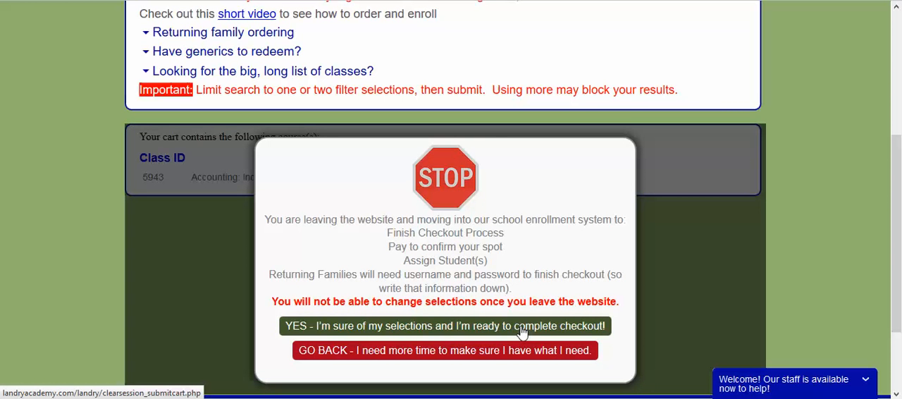
left_click(444, 325)
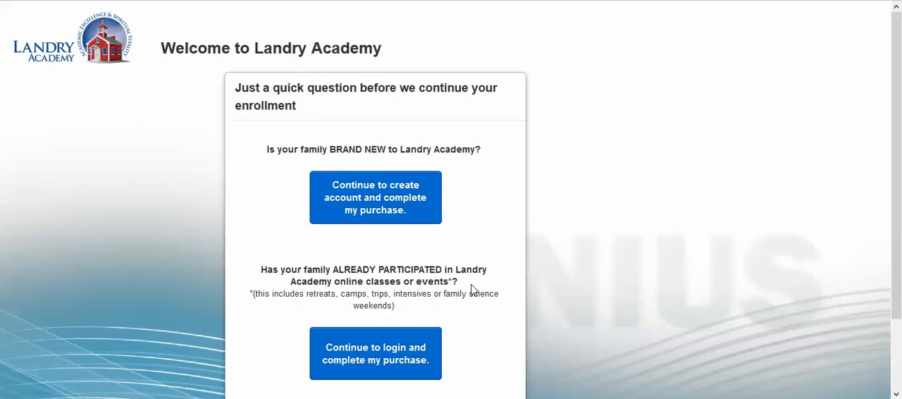
Continue to the Returning Family Registration login with the parent username and password
scroll("down", 3)
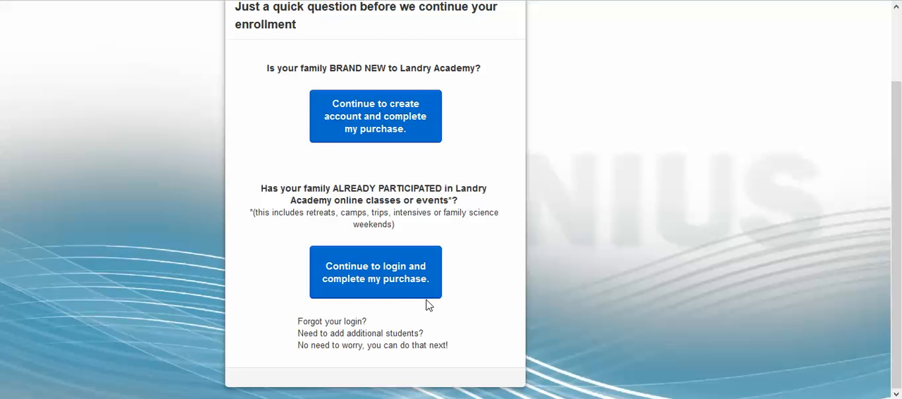
left_click(375, 271)
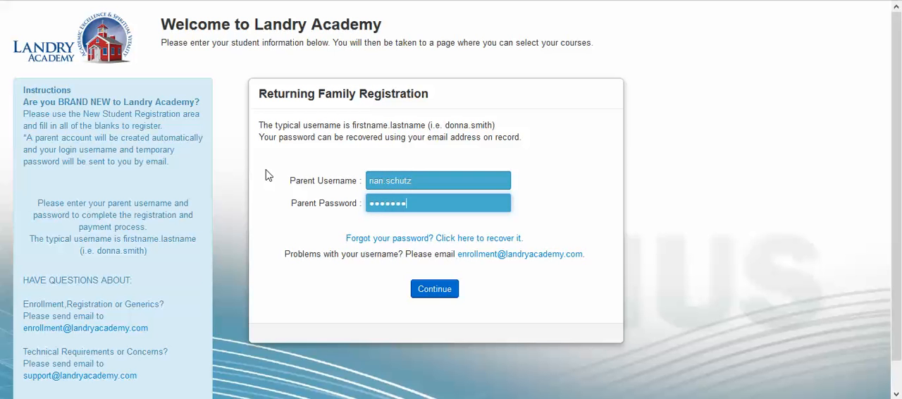
left_click(434, 289)
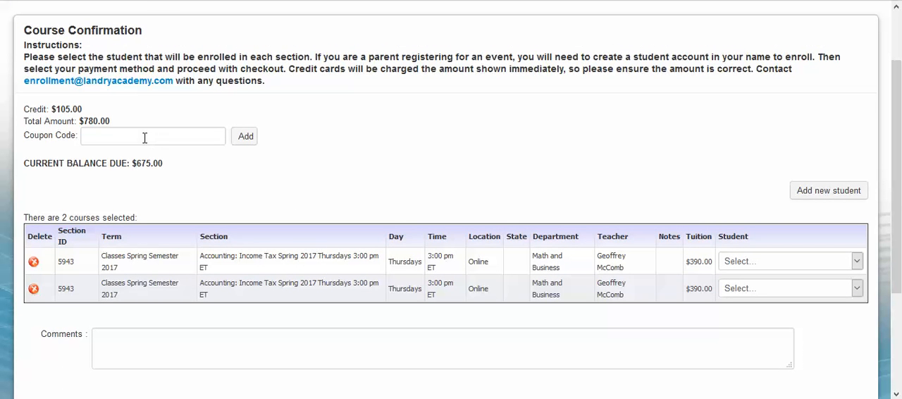
mouse_move(180, 209)
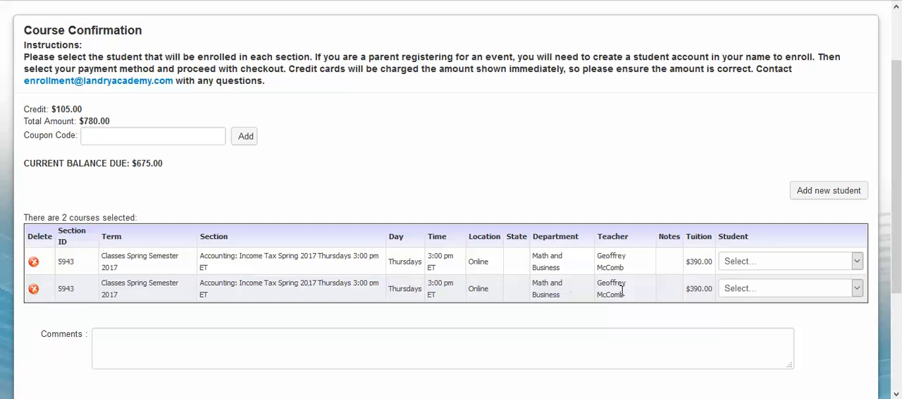
left_click(789, 261)
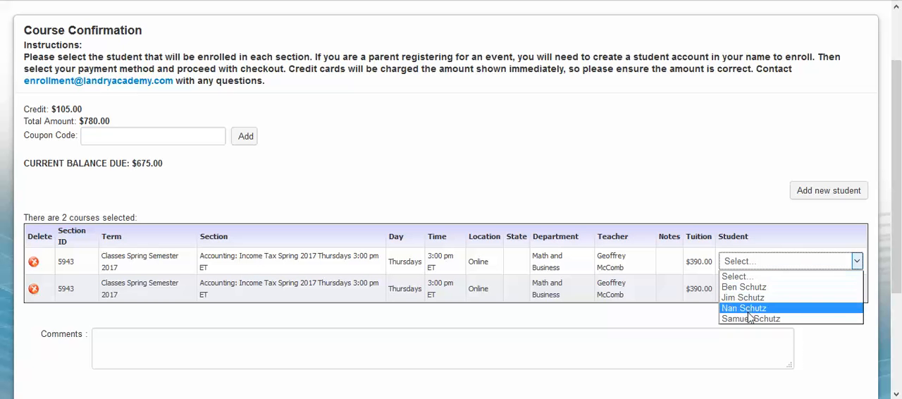
left_click(746, 319)
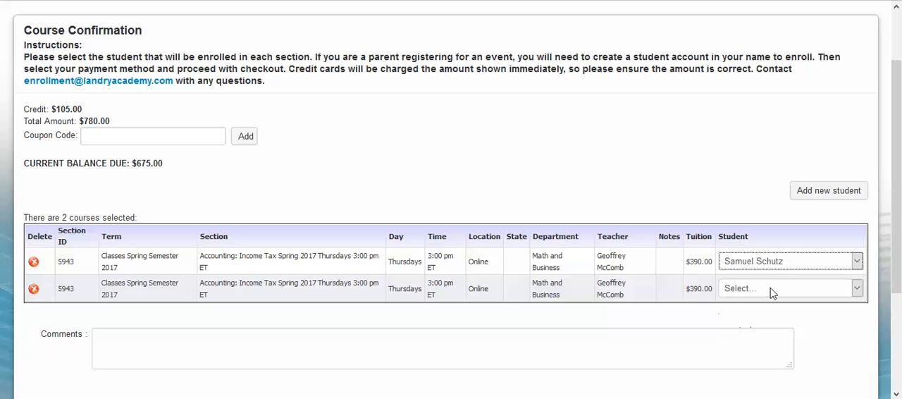
left_click(788, 288)
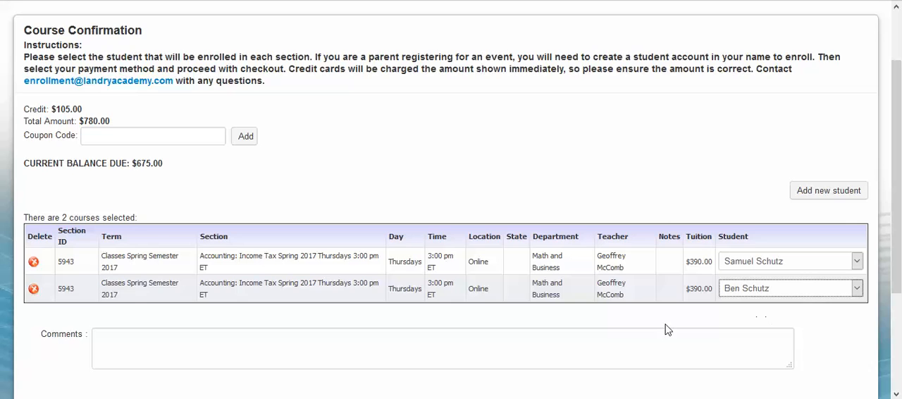
Set the Course Confirmation payment method to pay in full by credit or debit card
scroll("down", 3)
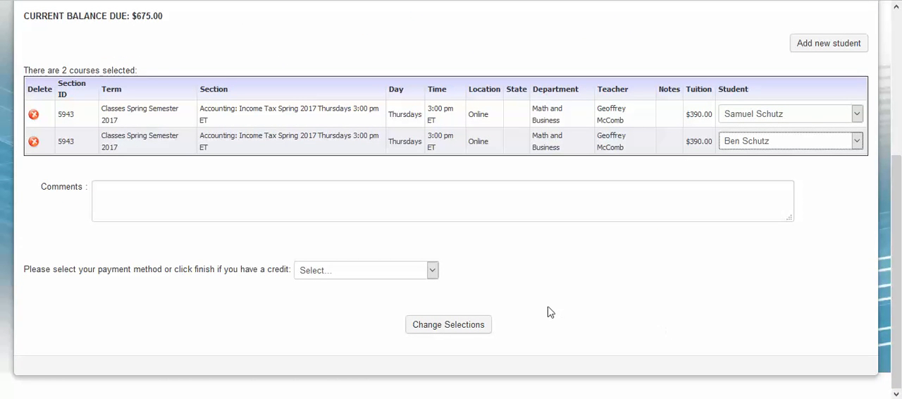
mouse_move(400, 294)
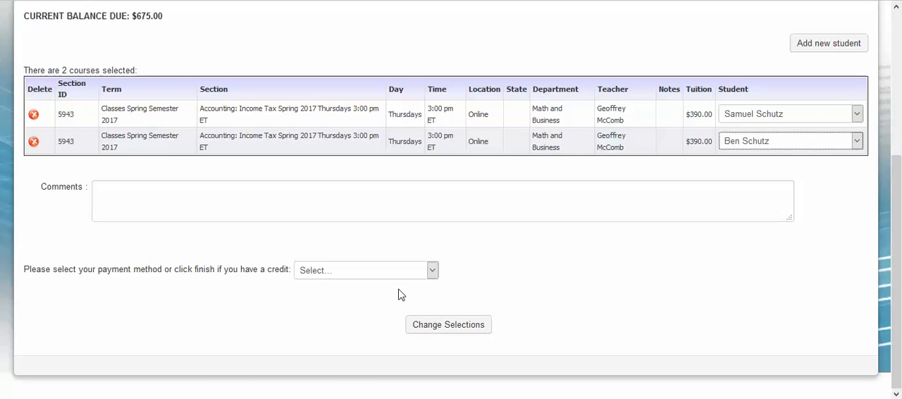
mouse_move(353, 291)
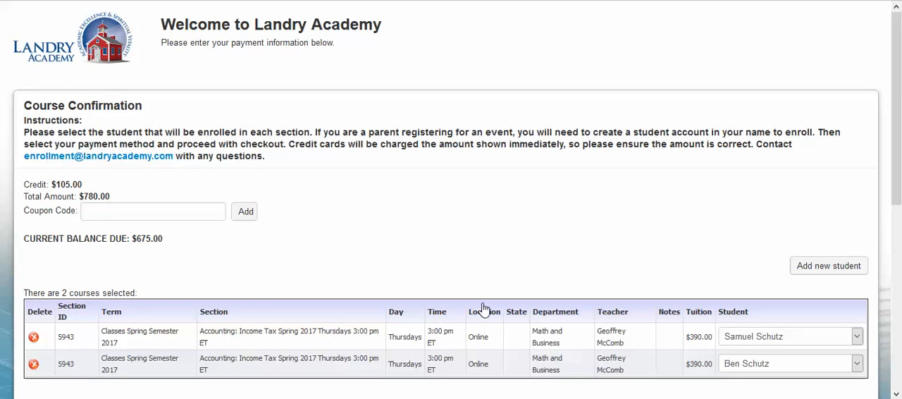
scroll("down", 3)
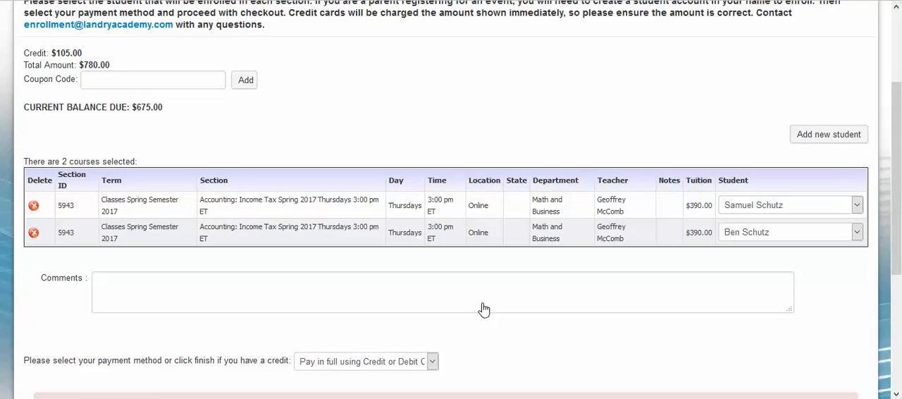